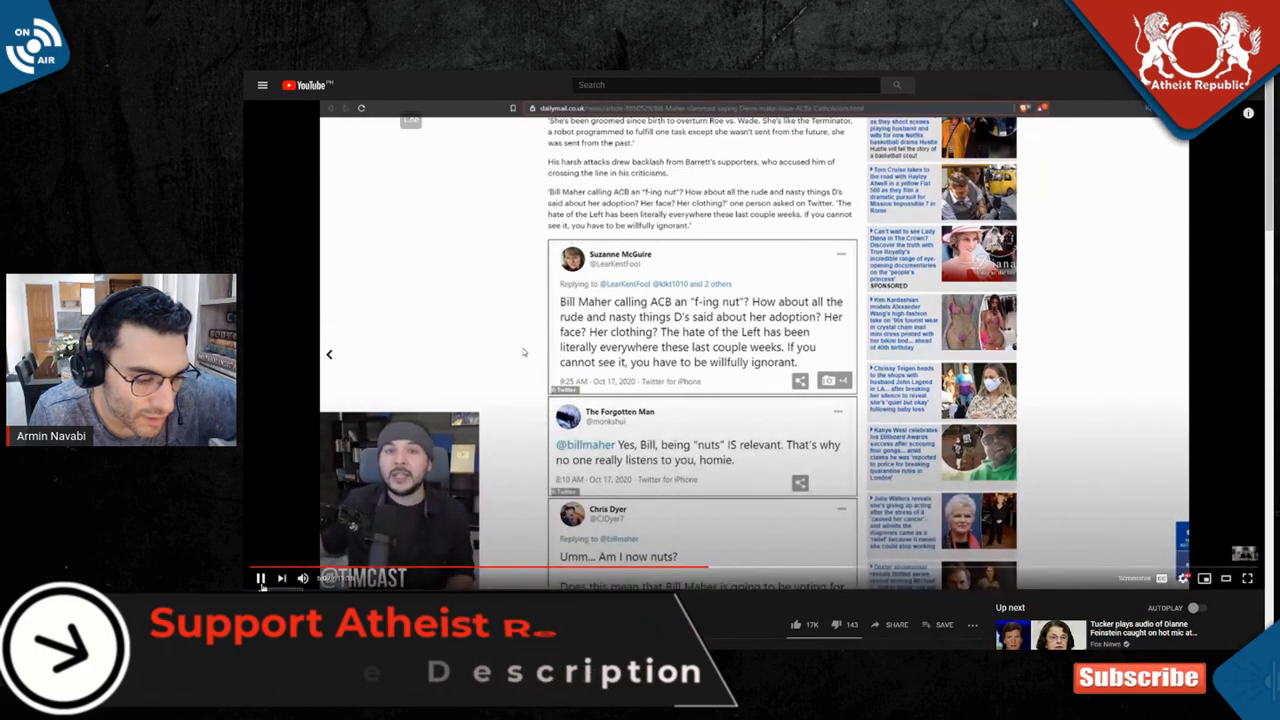
left_click(260, 578)
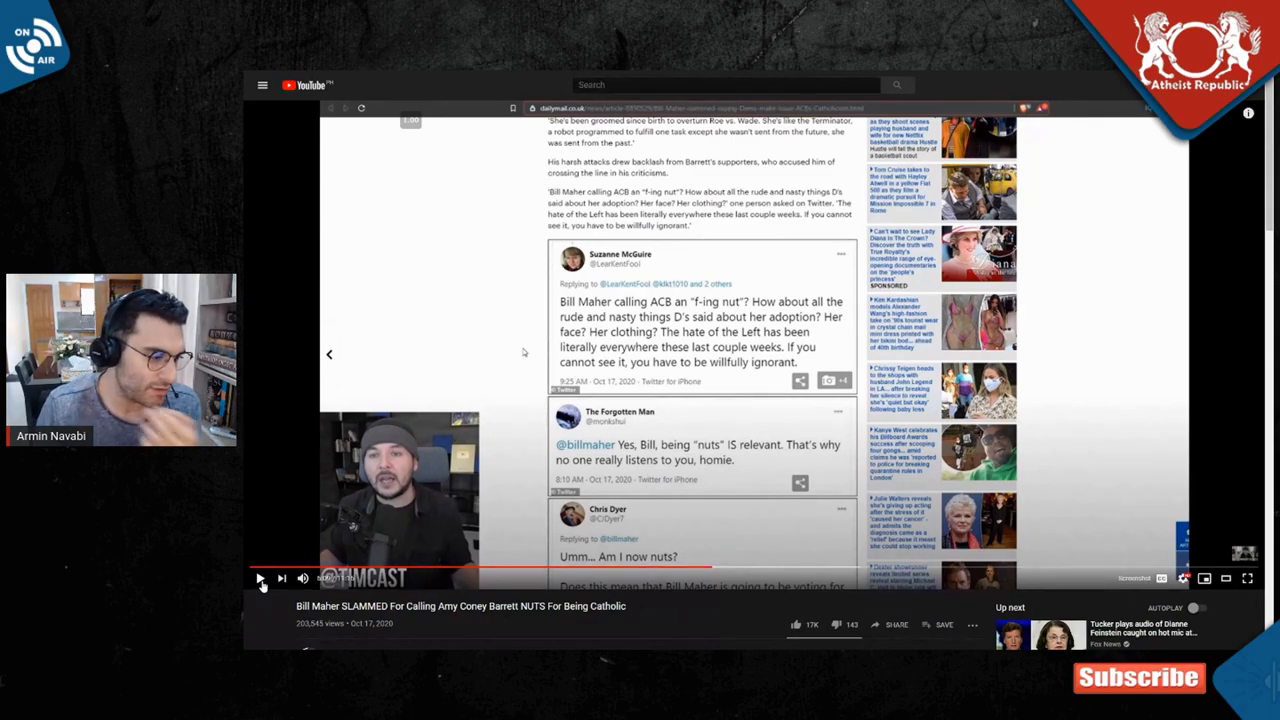
left_click(260, 578)
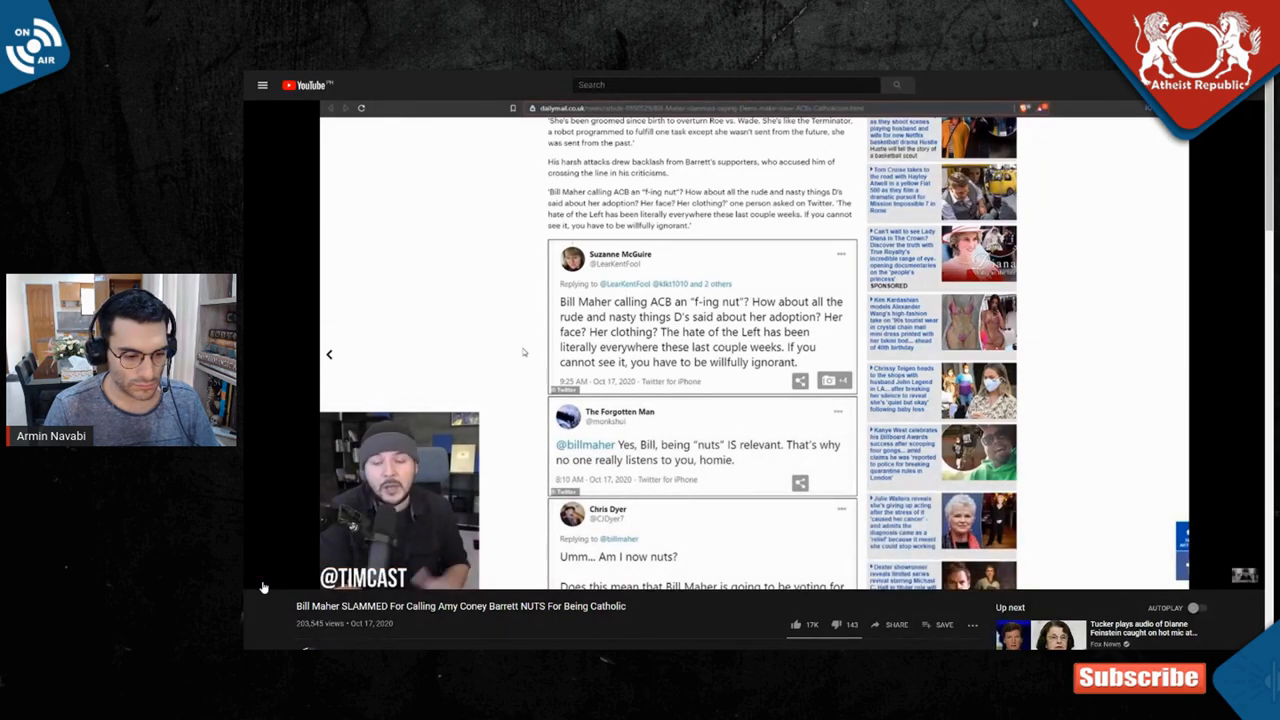
left_click(260, 578)
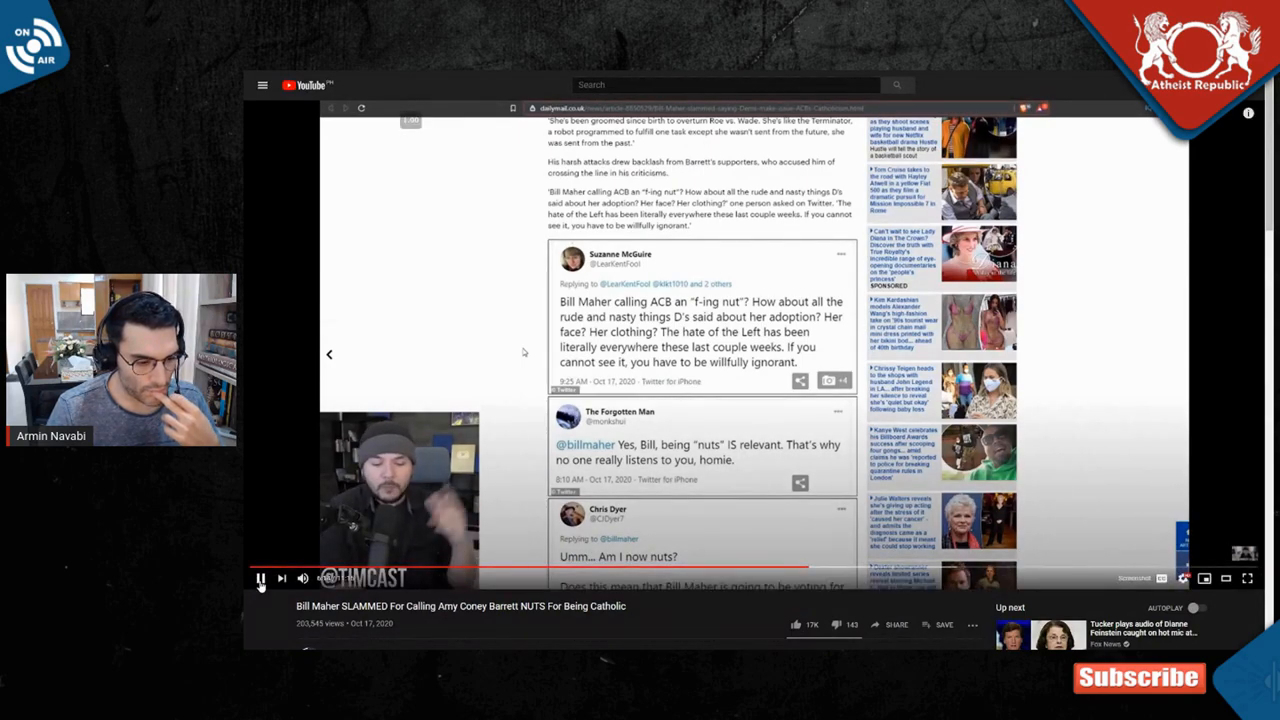
left_click(260, 578)
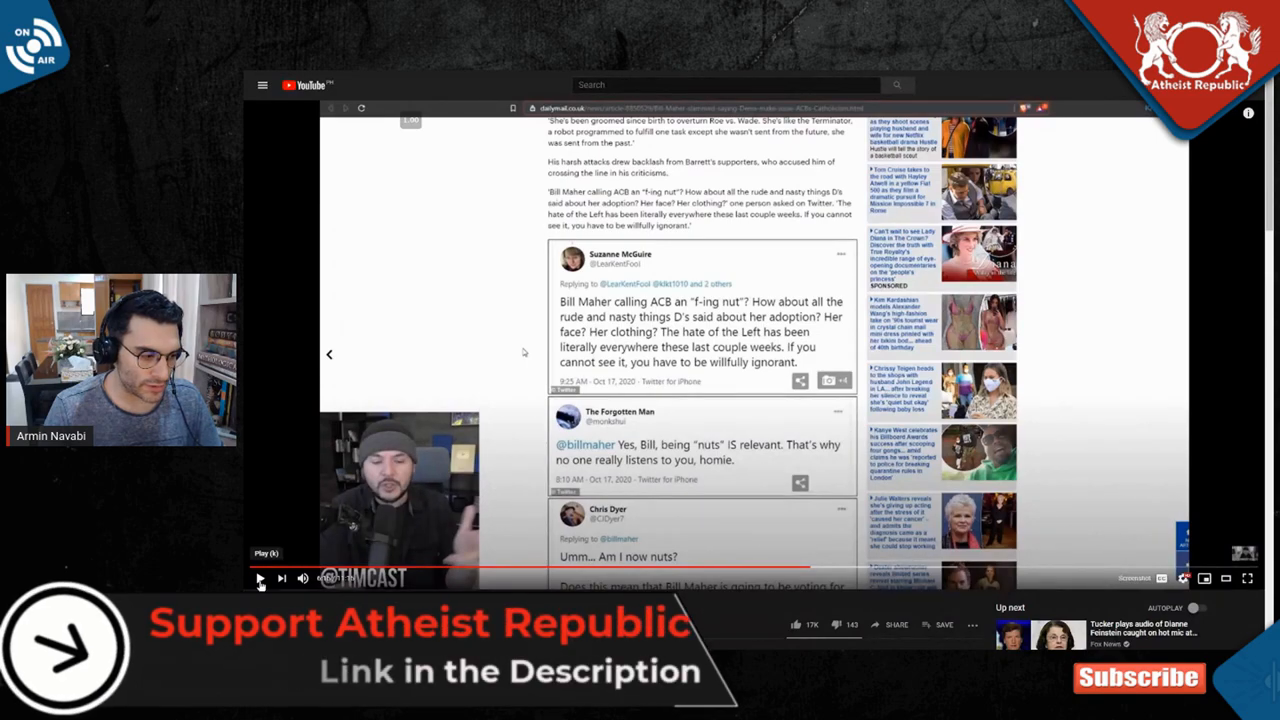
left_click(260, 578)
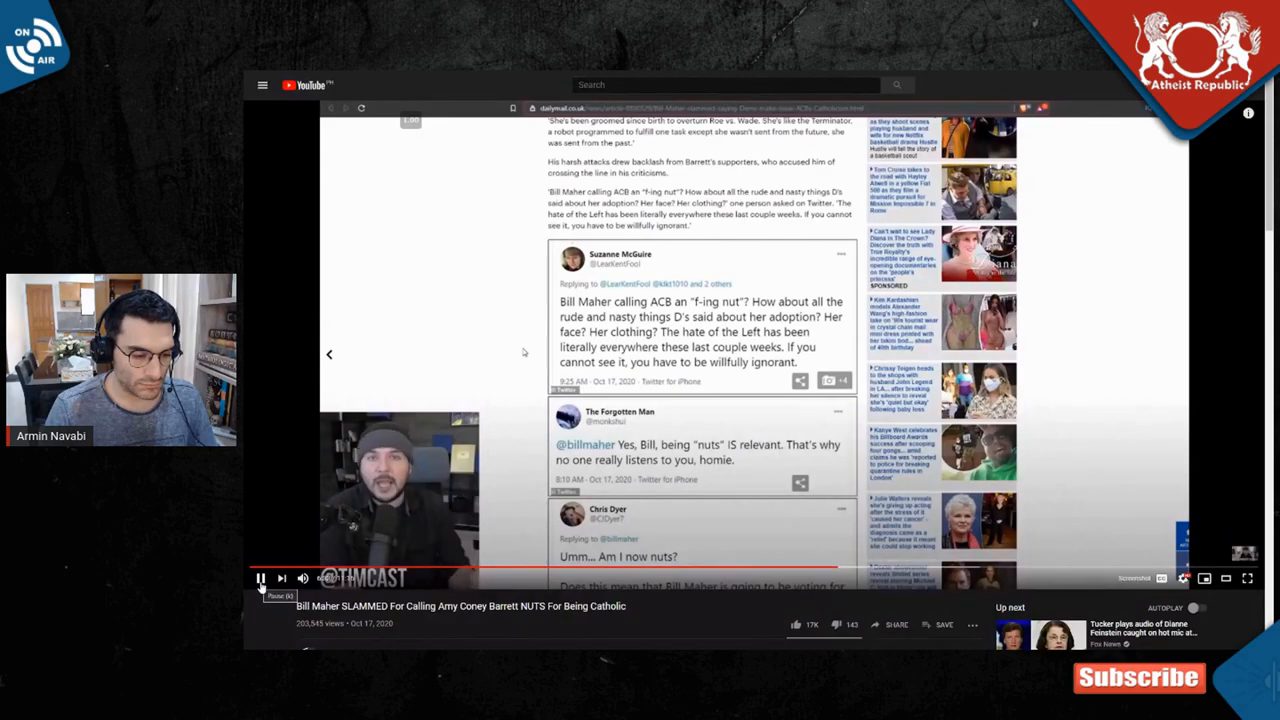
left_click(260, 578)
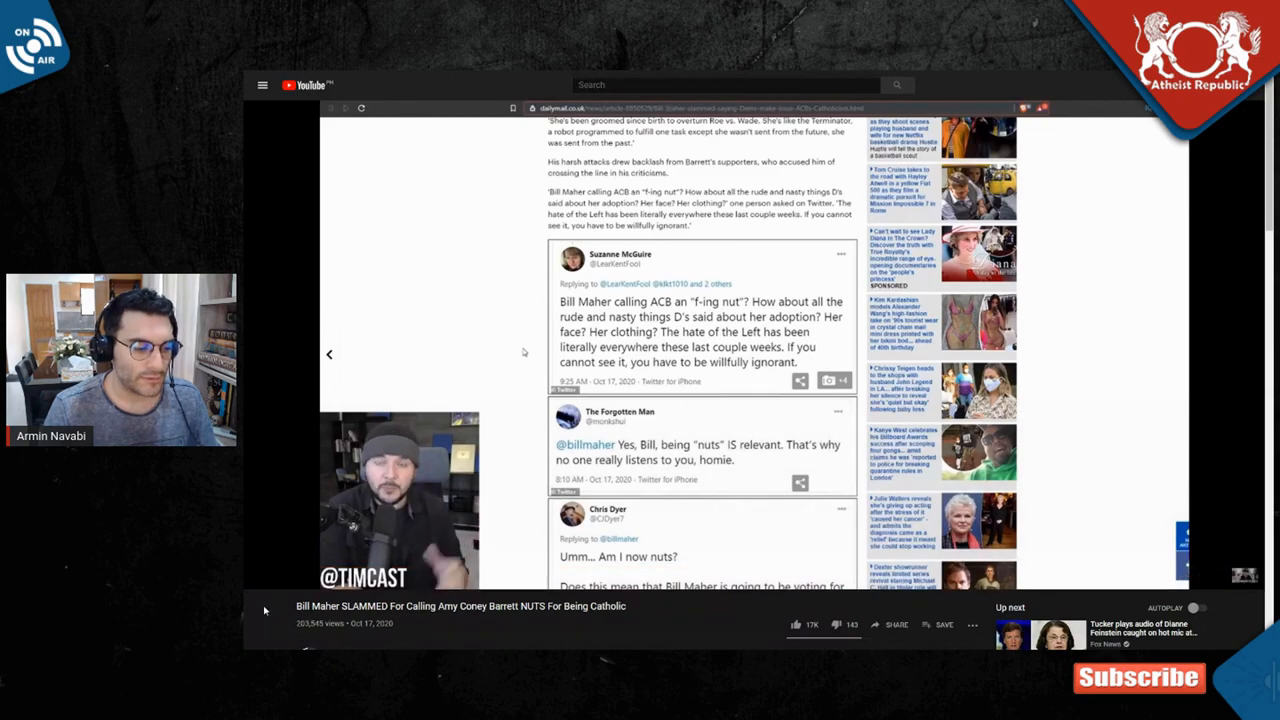
left_click(262, 578)
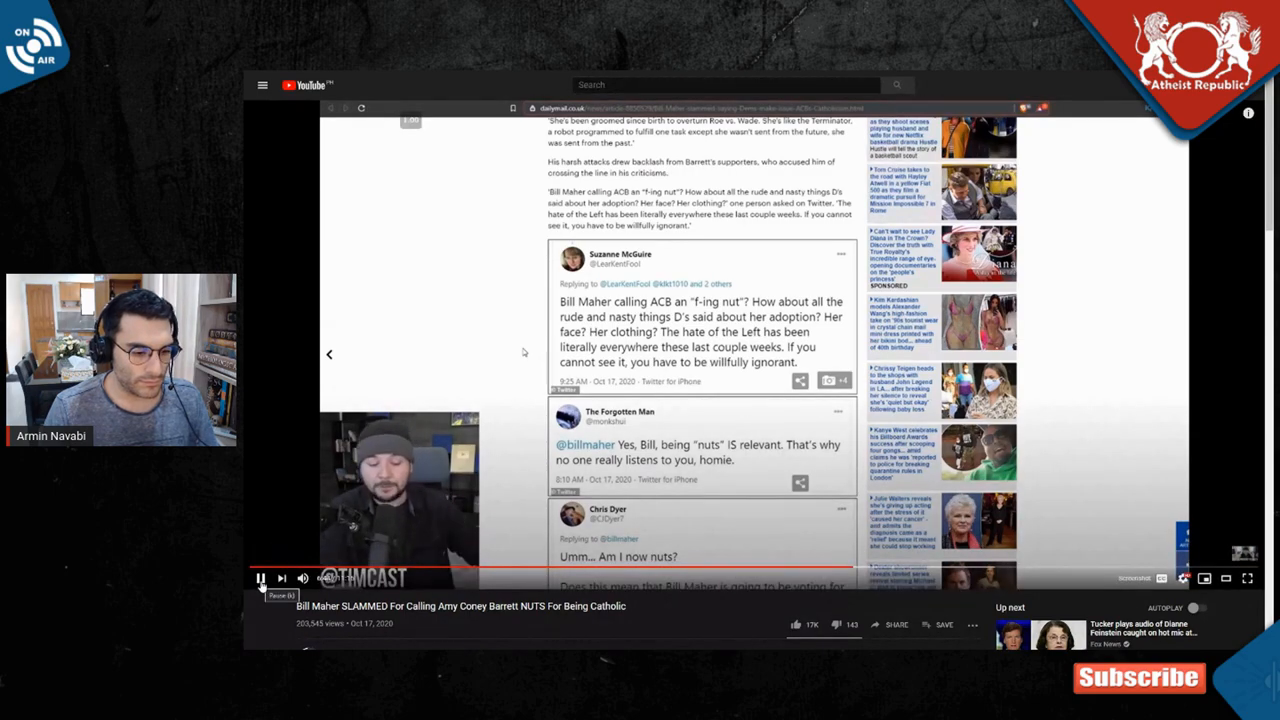
left_click(260, 578)
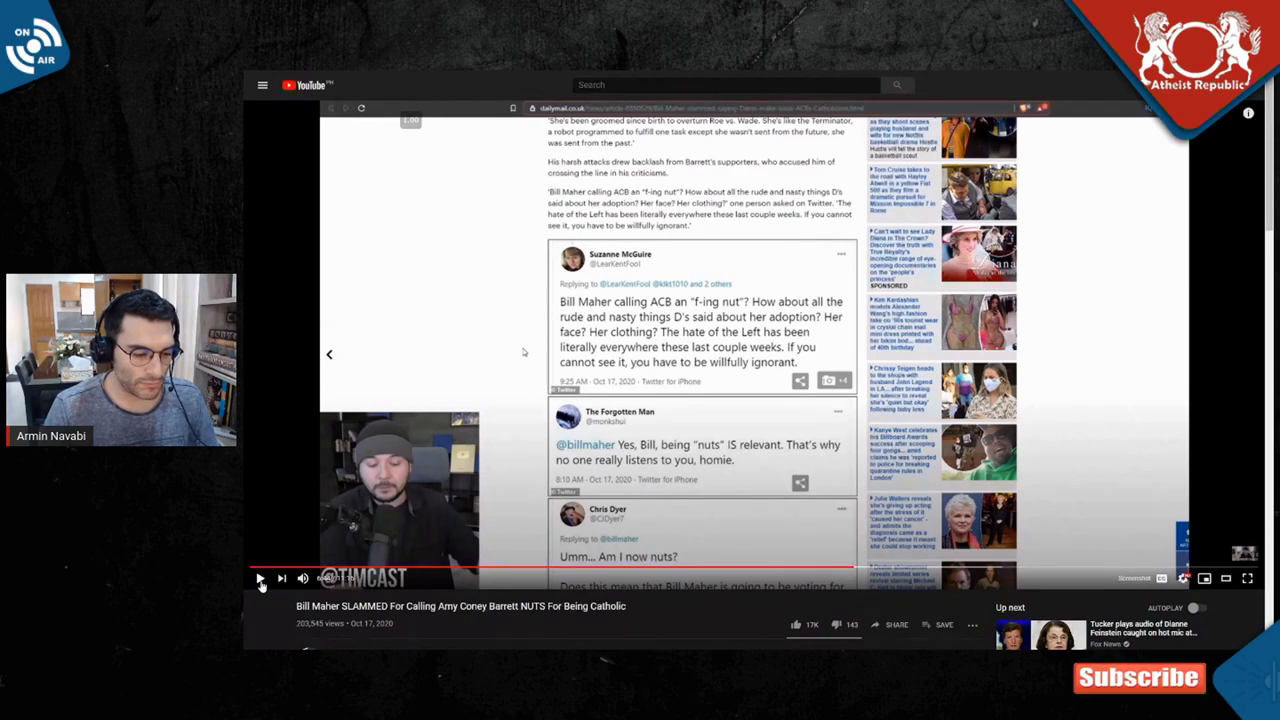